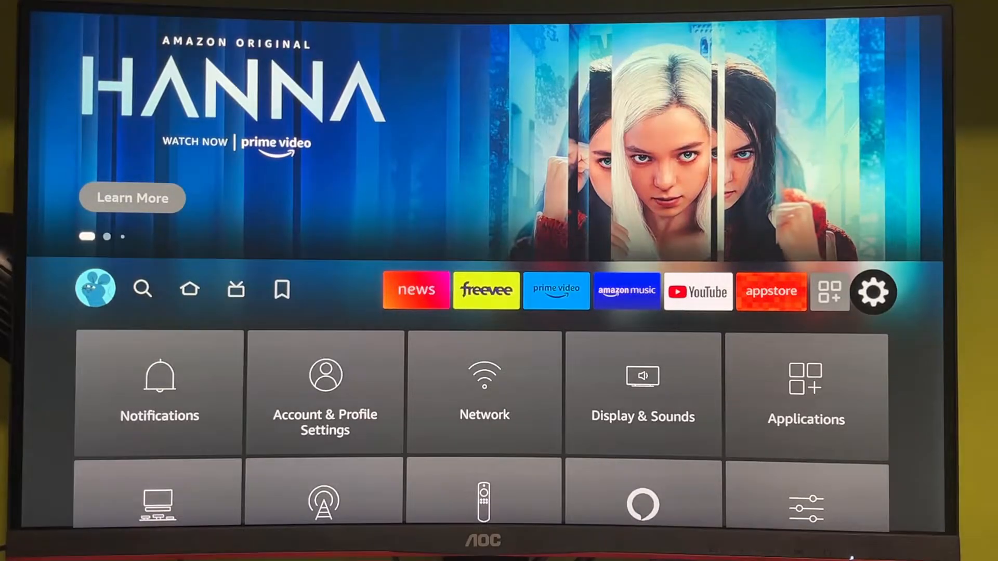
- Browse the home bar past the profile chooser and News to the Apps shortcut row
{"action": "left_click", "coordinate": [95, 288]}
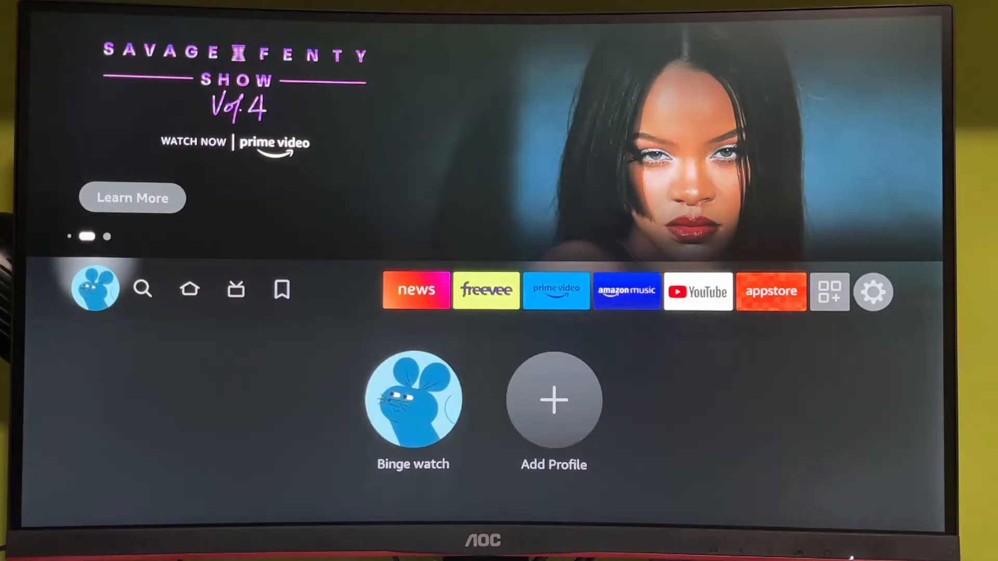
{"action": "left_click", "coordinate": [696, 291]}
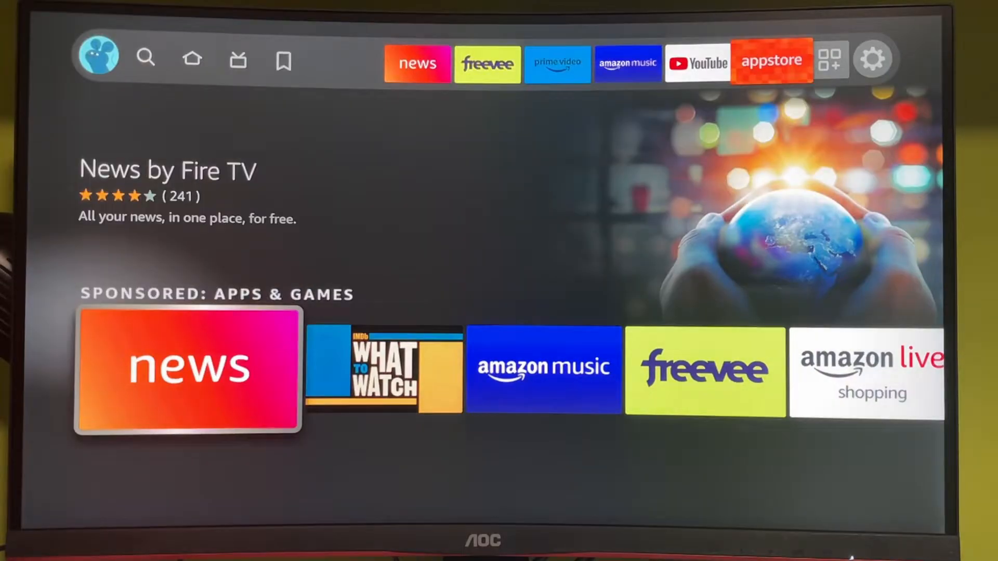
{"action": "scroll", "scroll_direction": "right", "scroll_amount": 3}
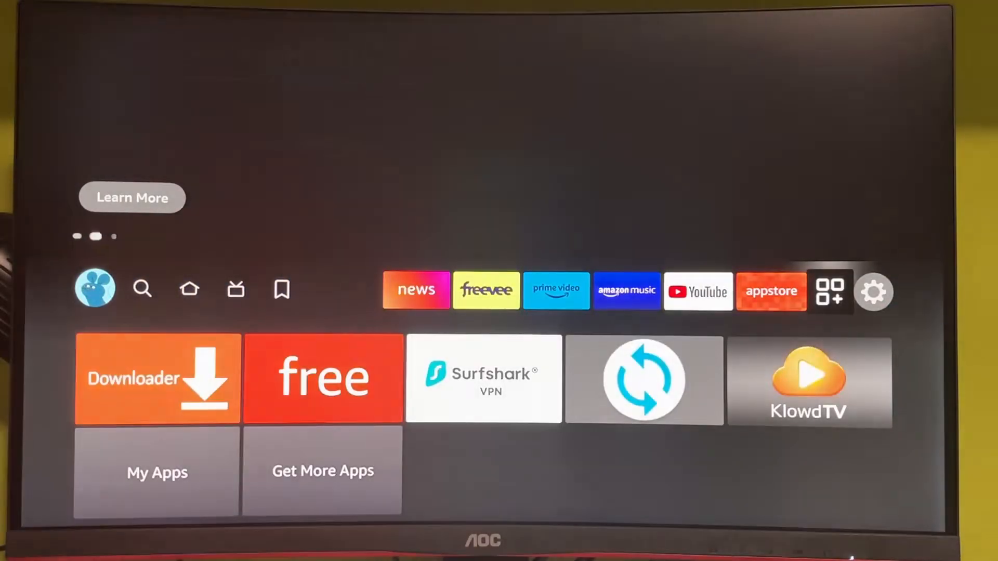
- Reach the restart confirmation for the Fire TV Stick via Settings > My Fire TV
{"action": "left_click", "coordinate": [874, 292]}
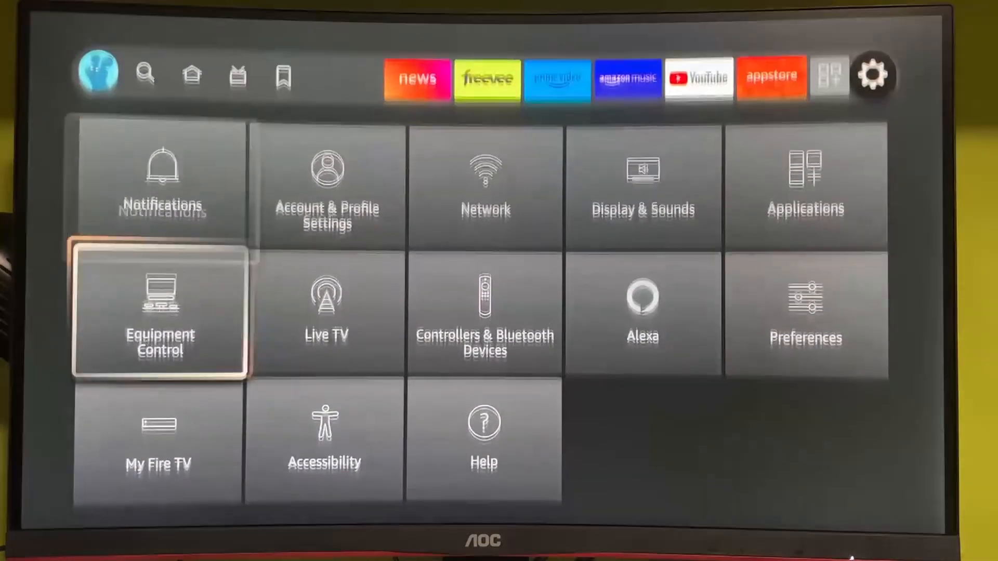
{"action": "left_click", "coordinate": [159, 446]}
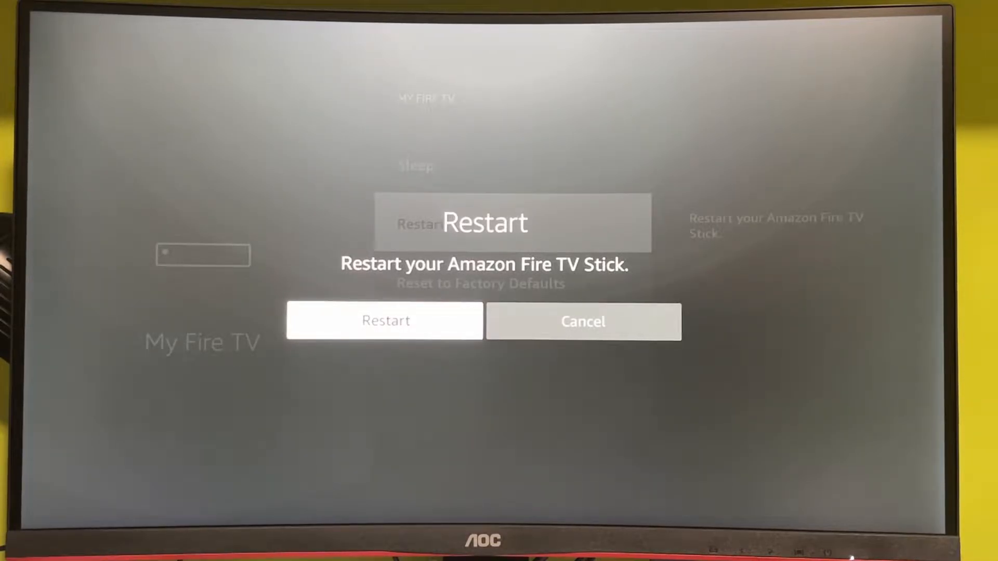
- Restart the Fire TV Stick, check the Live tab, then view Applications settings storage (2.31 of 5.35 GB free)
{"action": "left_click", "coordinate": [384, 320]}
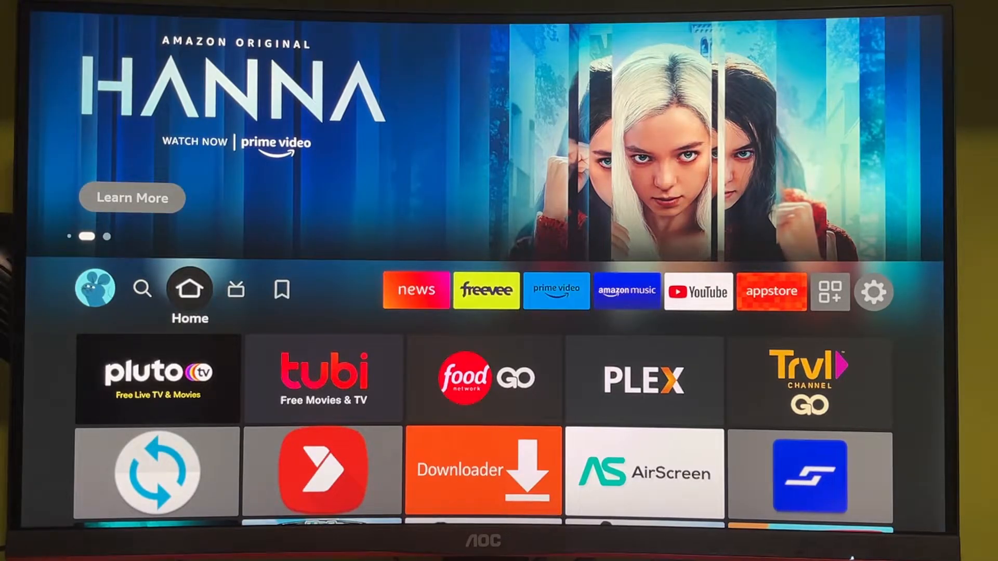
{"action": "left_click", "coordinate": [236, 290]}
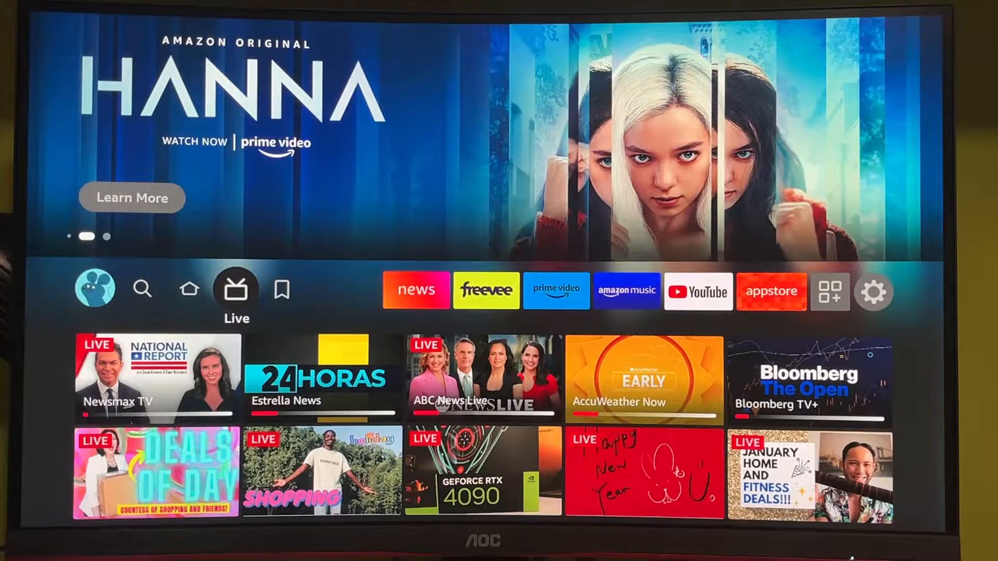
{"action": "left_click", "coordinate": [873, 291]}
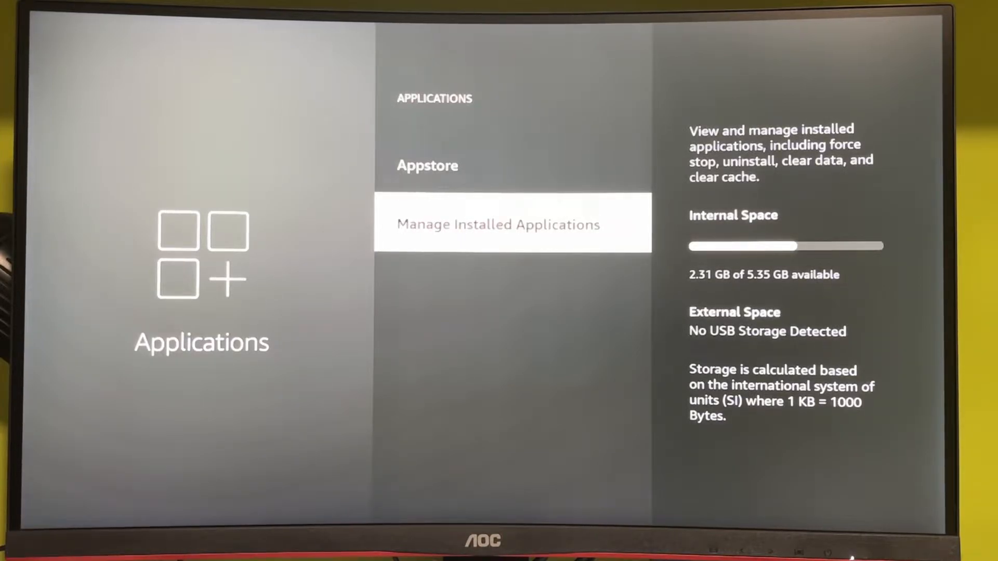
- Browse the Manage Installed Applications list to locate AirScreen
{"action": "left_click", "coordinate": [512, 223]}
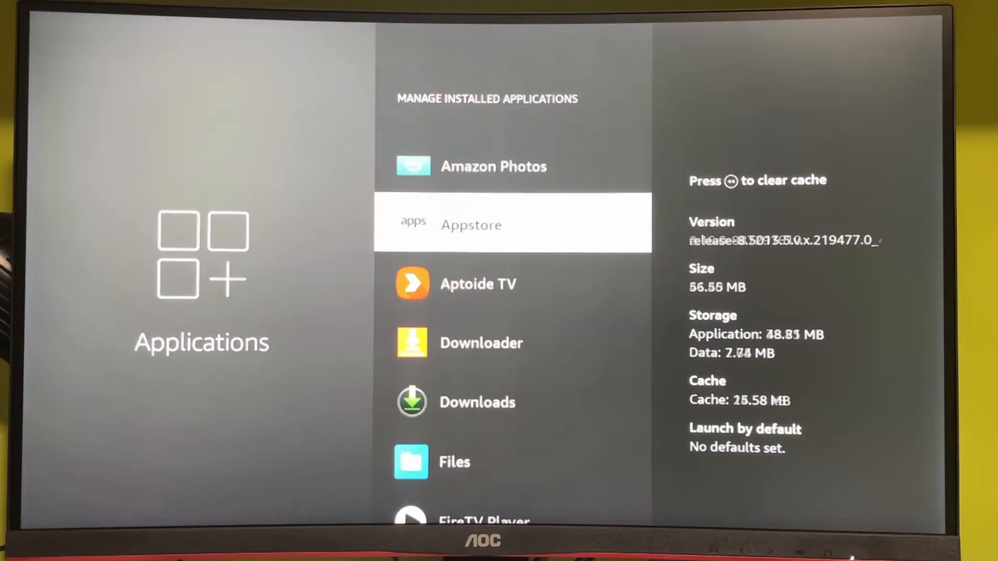
{"action": "scroll", "scroll_direction": "down", "scroll_amount": 3}
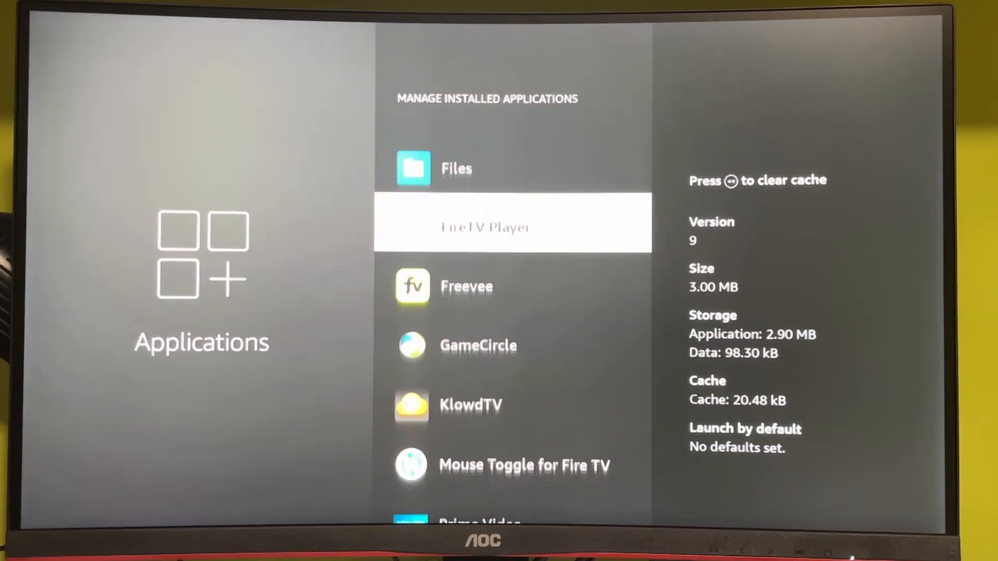
{"action": "scroll", "scroll_direction": "down", "scroll_amount": 3}
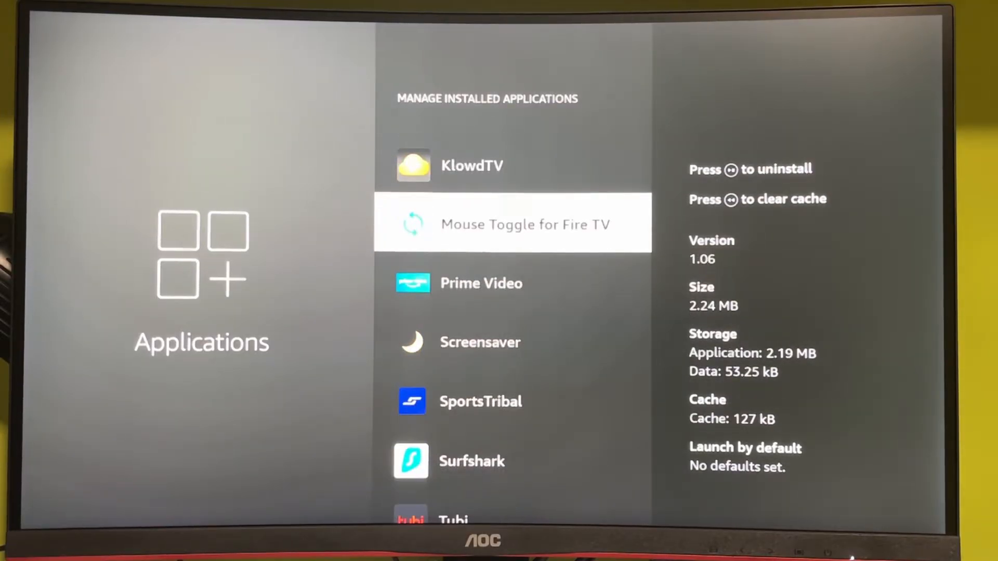
{"action": "scroll", "scroll_direction": "up", "scroll_amount": 3}
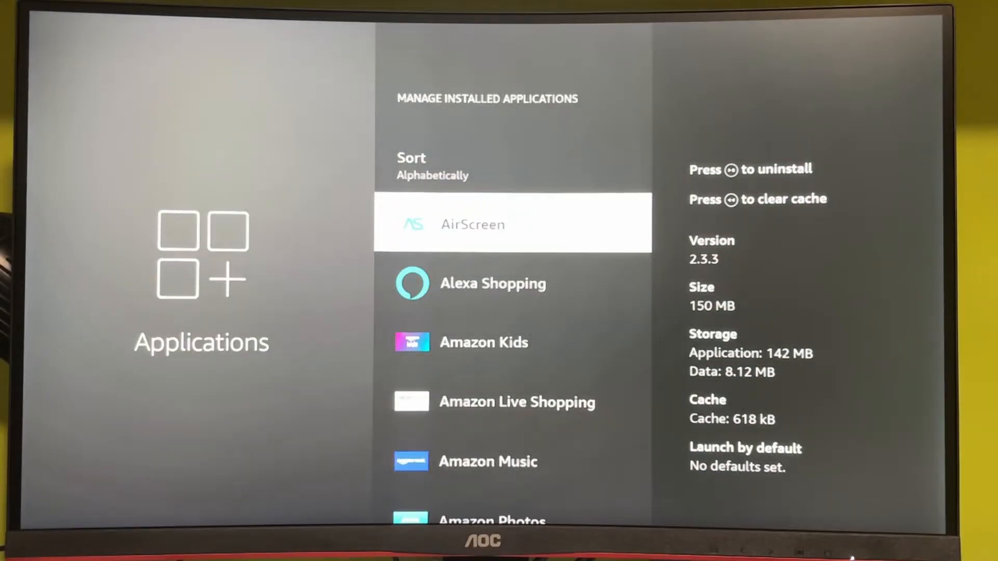
- Uninstall AirScreen to free 150 MB of storage
{"action": "left_click", "coordinate": [512, 223]}
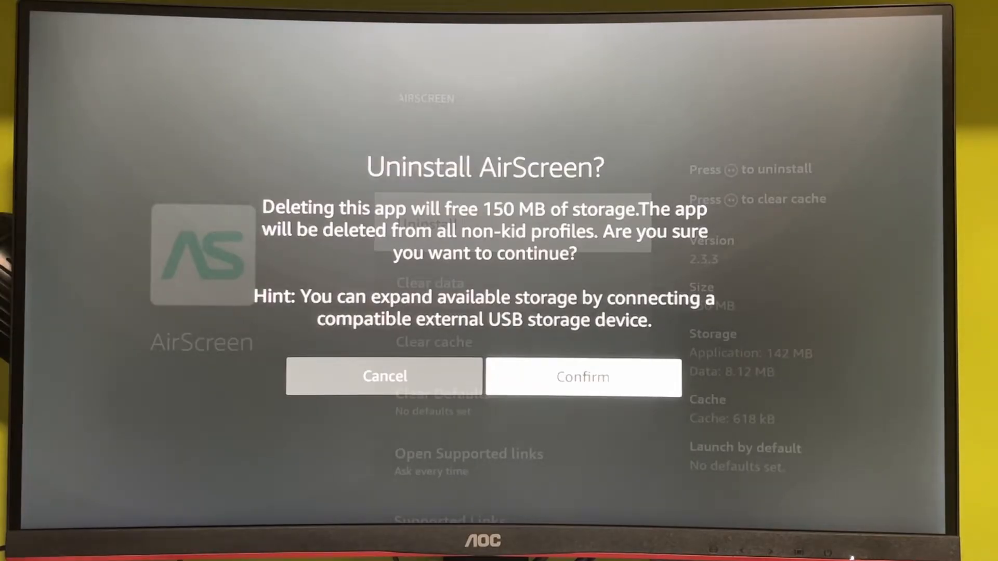
{"action": "left_click", "coordinate": [581, 376]}
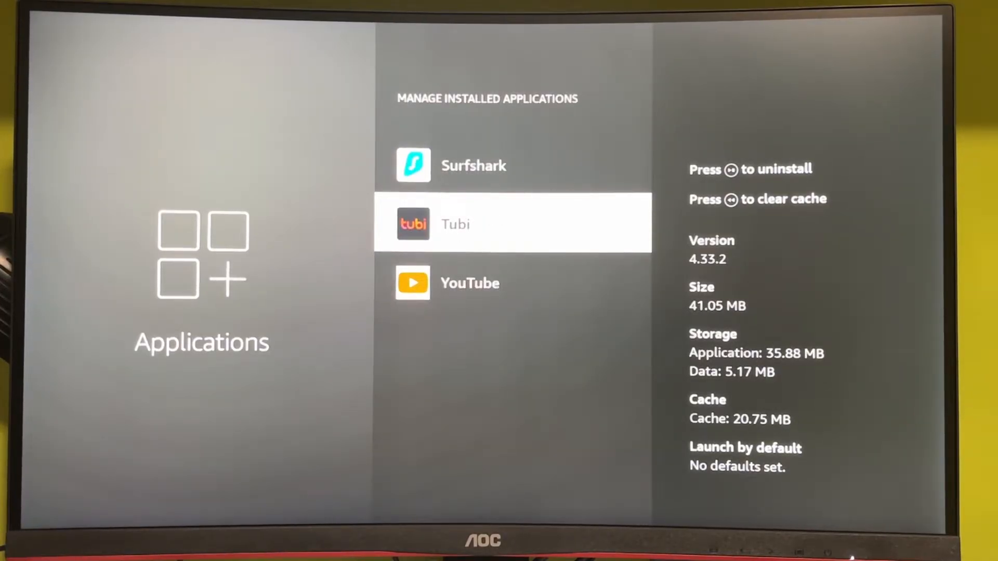
- Review Tubi's management options such as Clear cache in the installed-apps list
{"action": "left_click", "coordinate": [511, 223]}
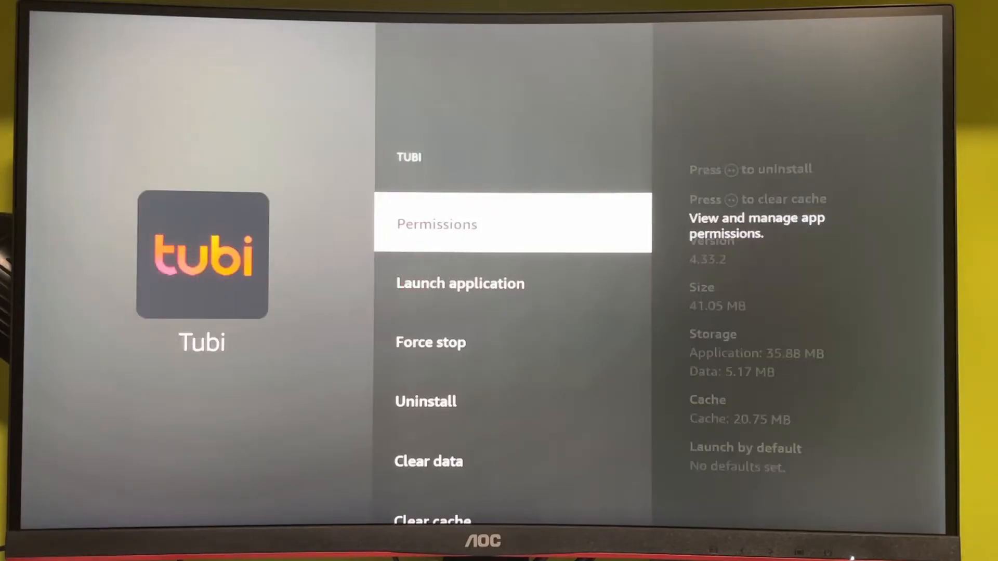
{"action": "scroll", "scroll_direction": "down", "scroll_amount": 3}
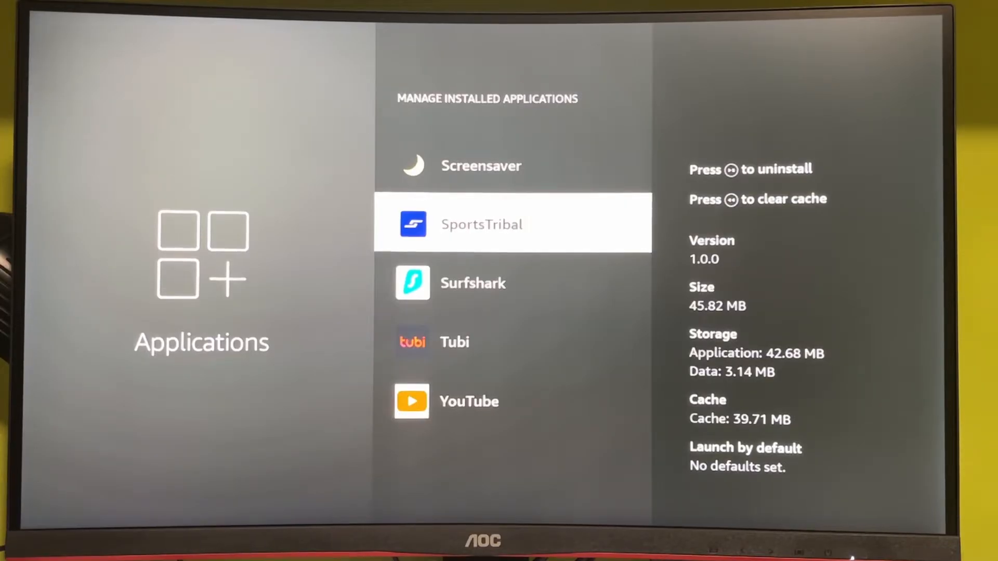
- View SportsTribal's options (45.82 MB total, 39.71 MB cache) before returning to the Settings grid
{"action": "left_click", "coordinate": [512, 223]}
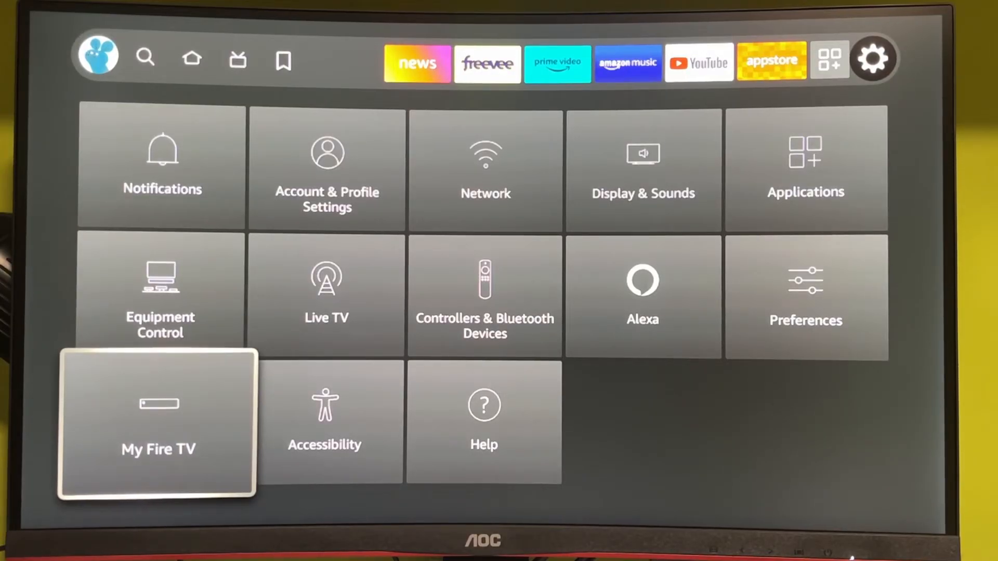
{"action": "left_click", "coordinate": [158, 422]}
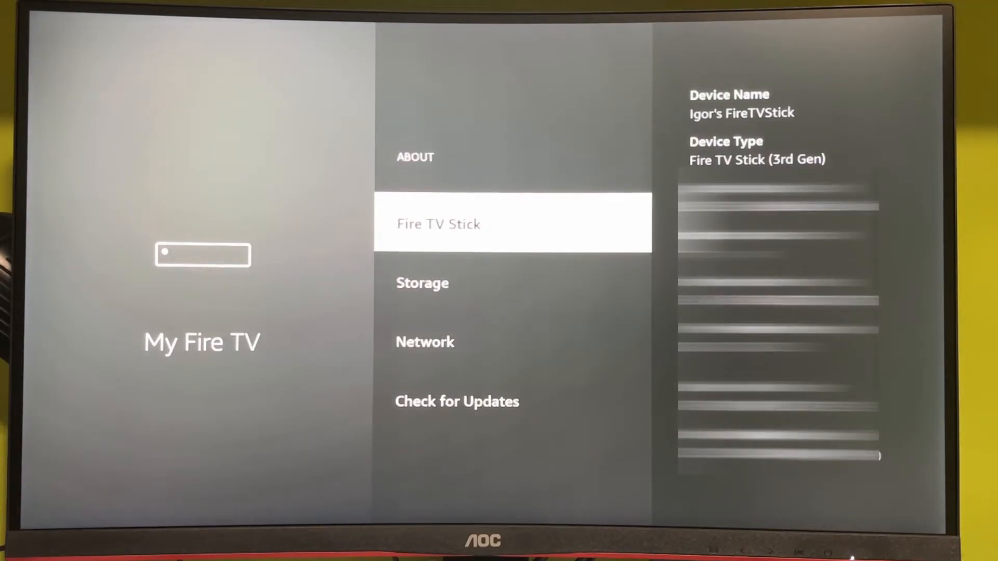
{"action": "scroll", "scroll_direction": "down", "scroll_amount": 3}
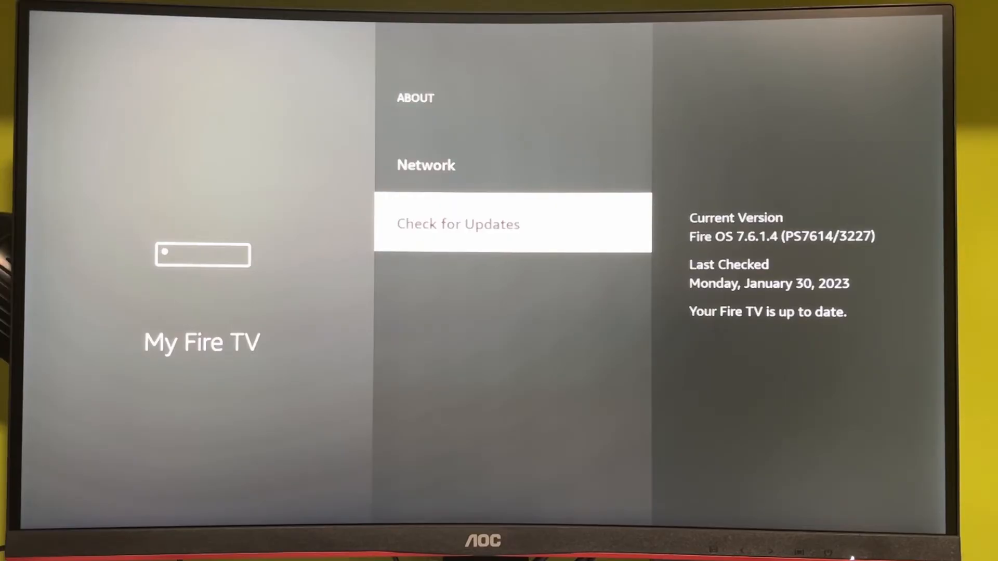
{"action": "key", "text": "Back"}
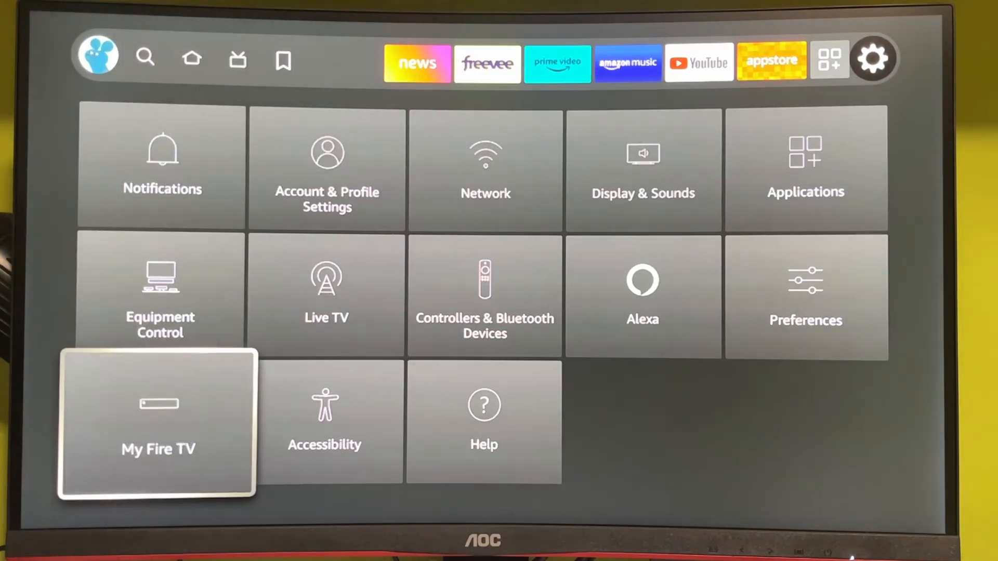
- Bring up the Reset to Factory Defaults warning from the bottom of My Fire TV
{"action": "left_click", "coordinate": [158, 420]}
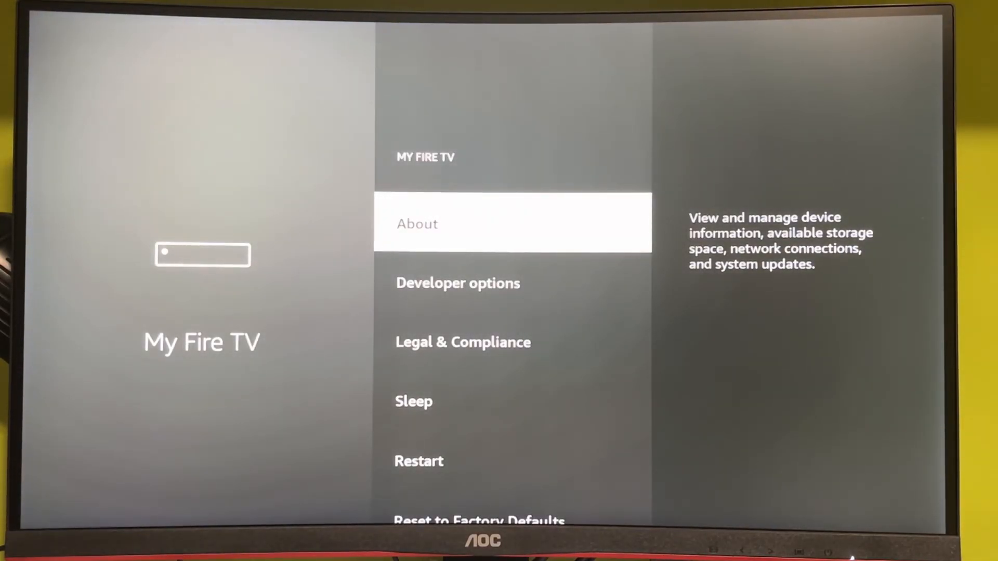
{"action": "scroll", "scroll_direction": "down", "scroll_amount": 3}
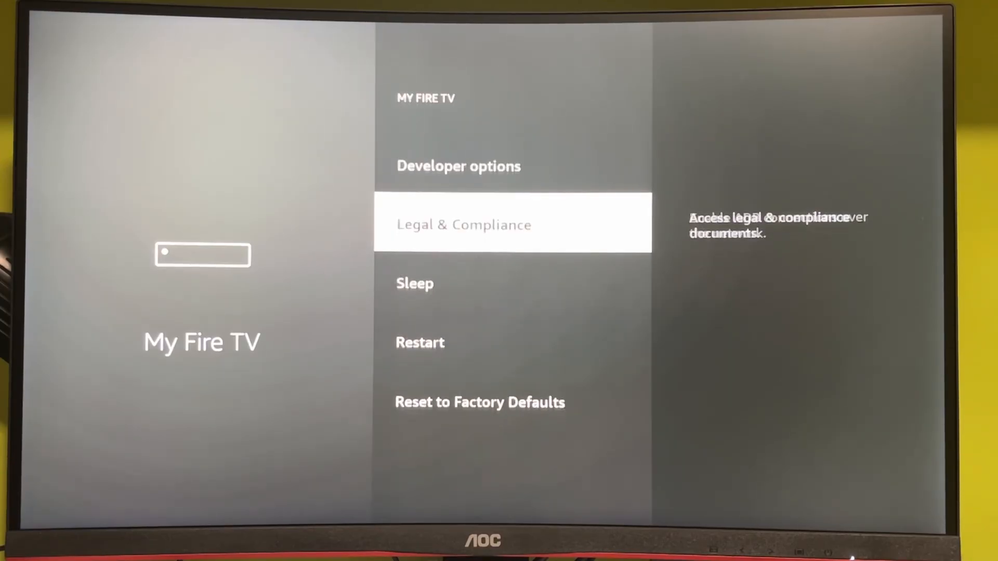
{"action": "scroll", "scroll_direction": "down", "scroll_amount": 3}
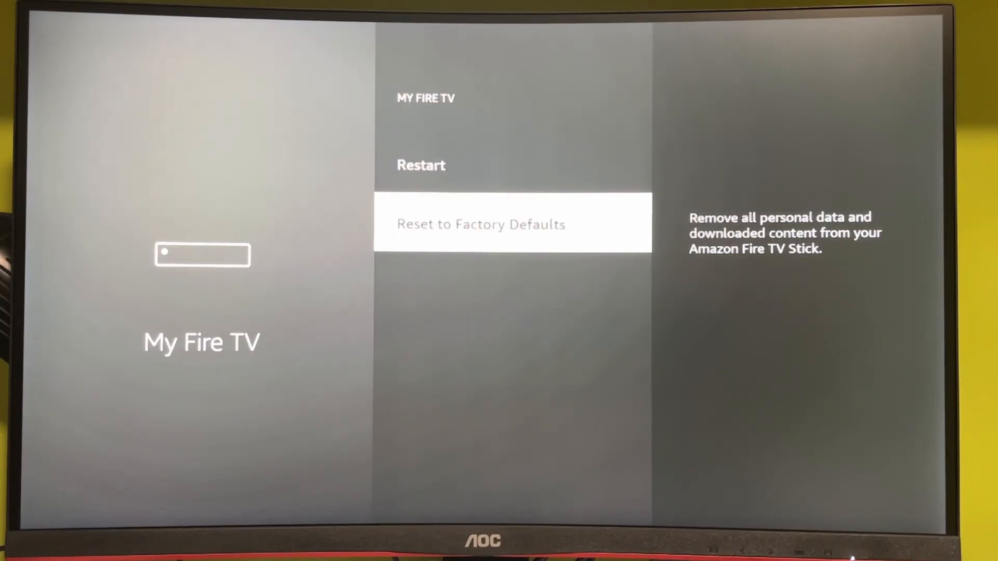
{"action": "left_click", "coordinate": [481, 224]}
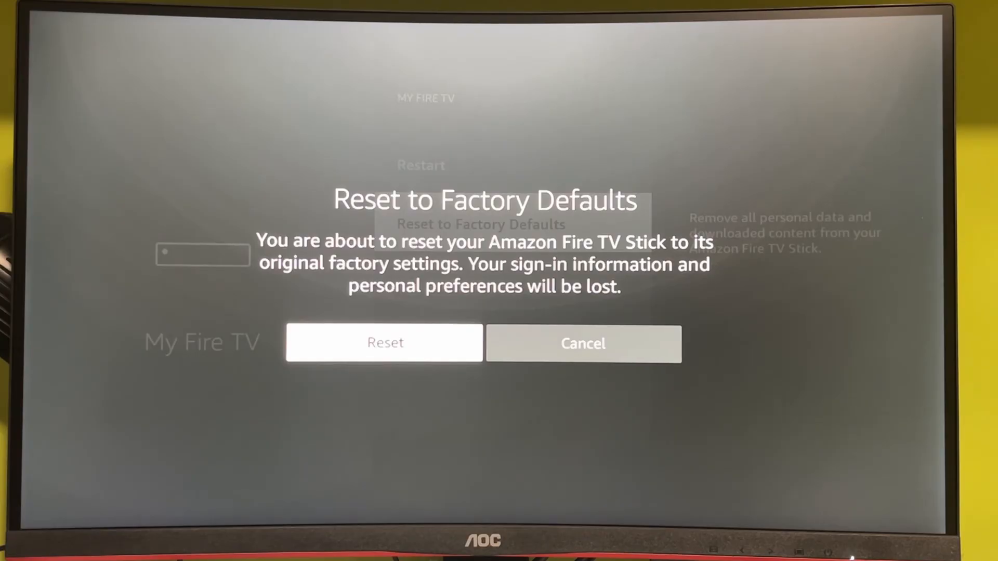